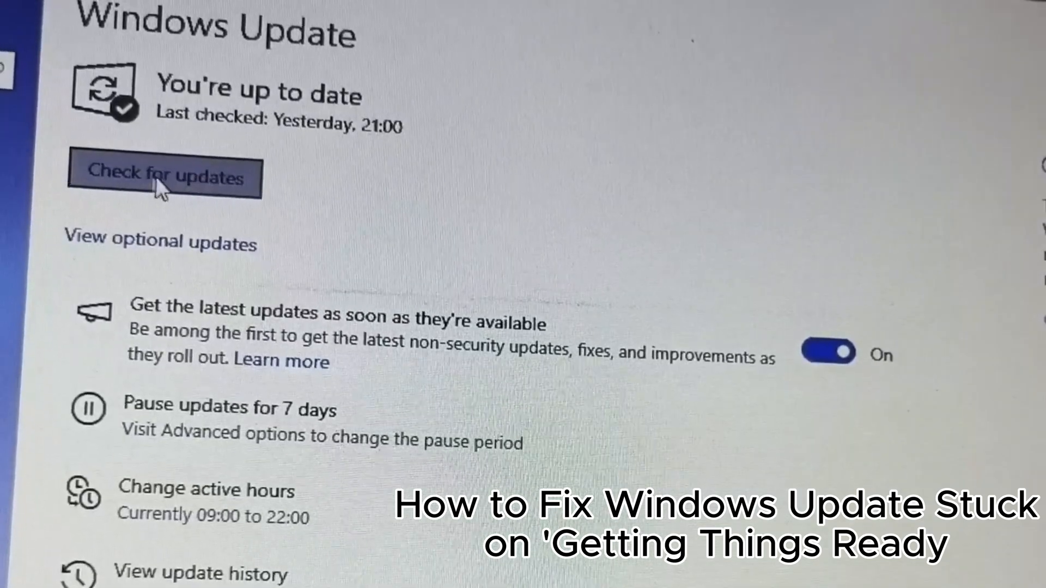
Start a new Windows update check from the Windows Update page
click(163, 178)
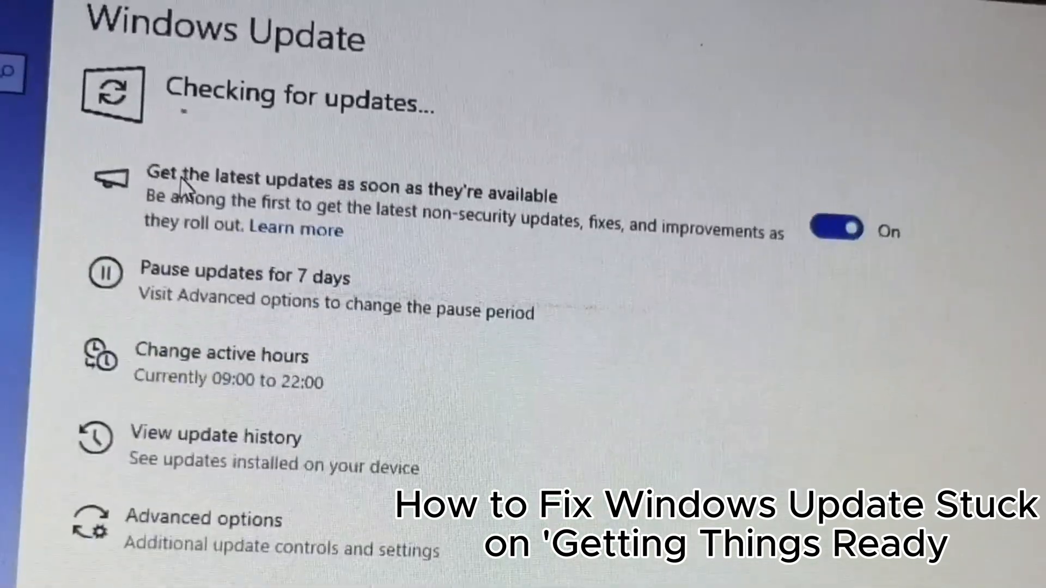